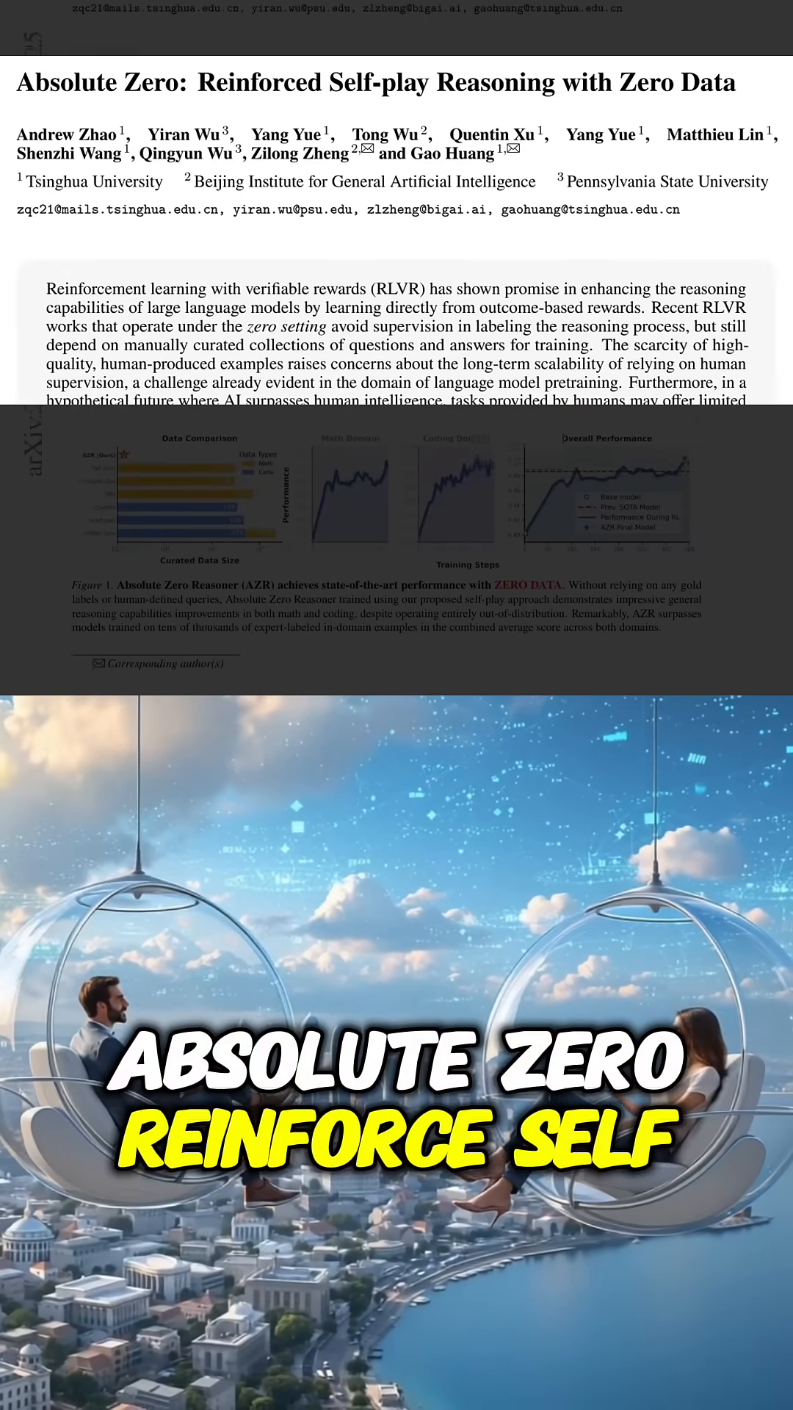
scroll("down", 3)
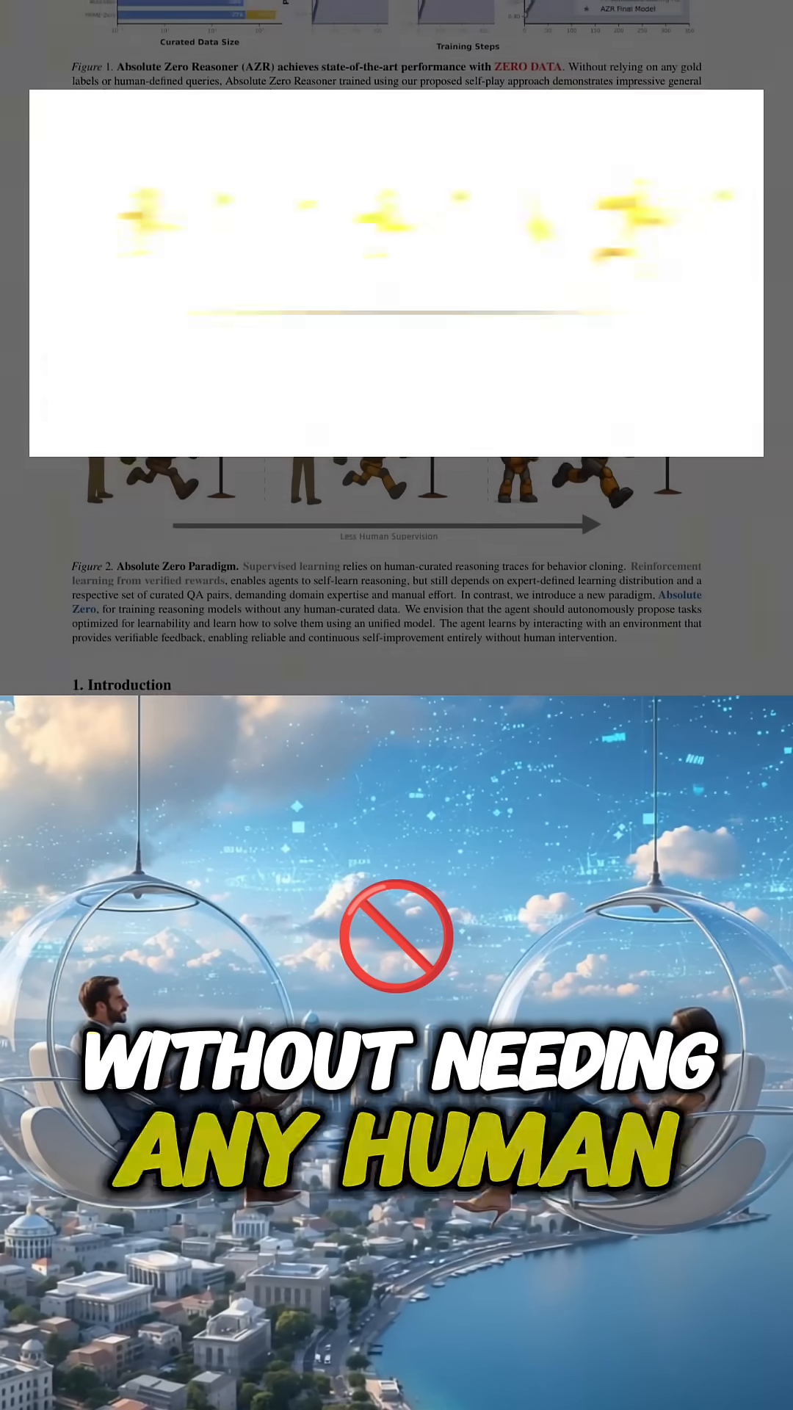
scroll("down", 3)
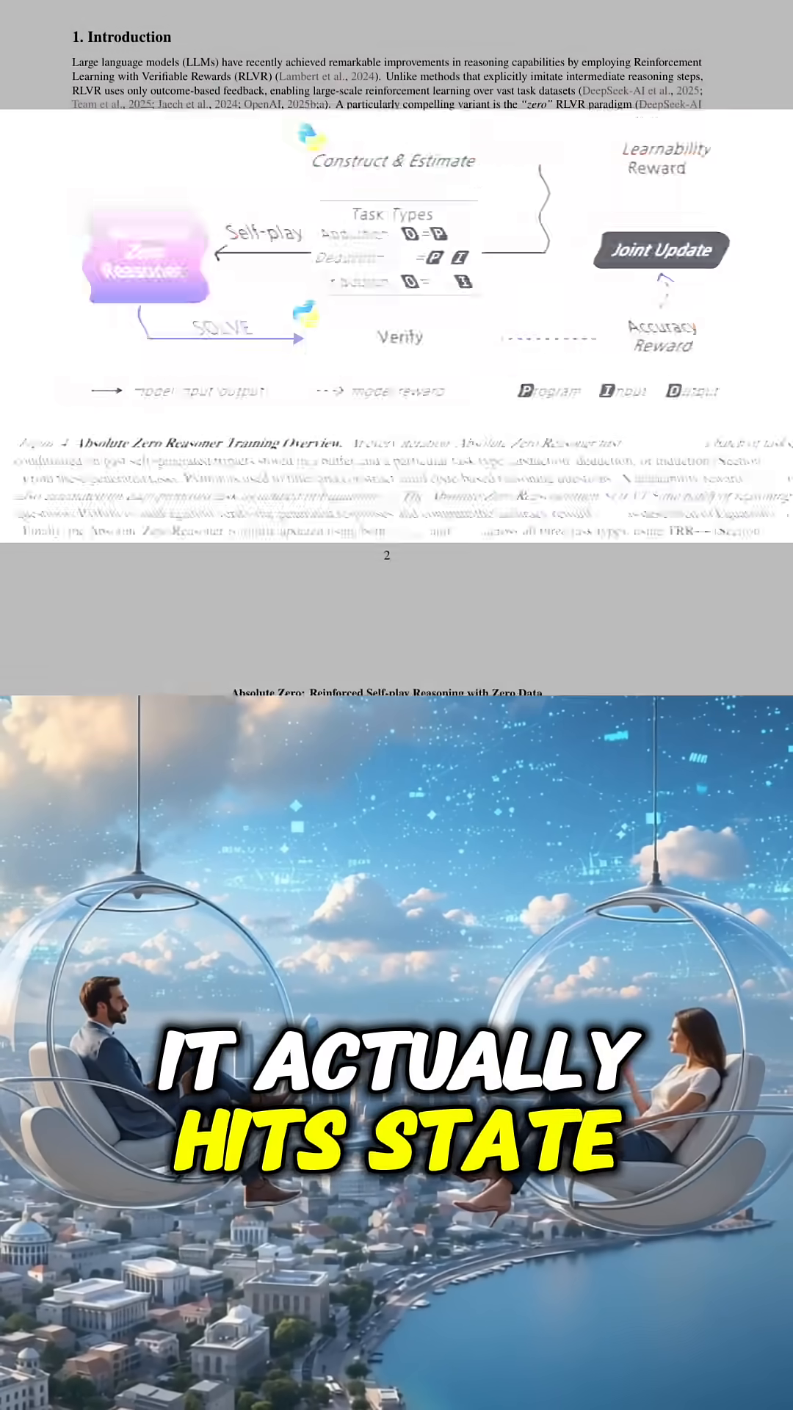
scroll("down", 3)
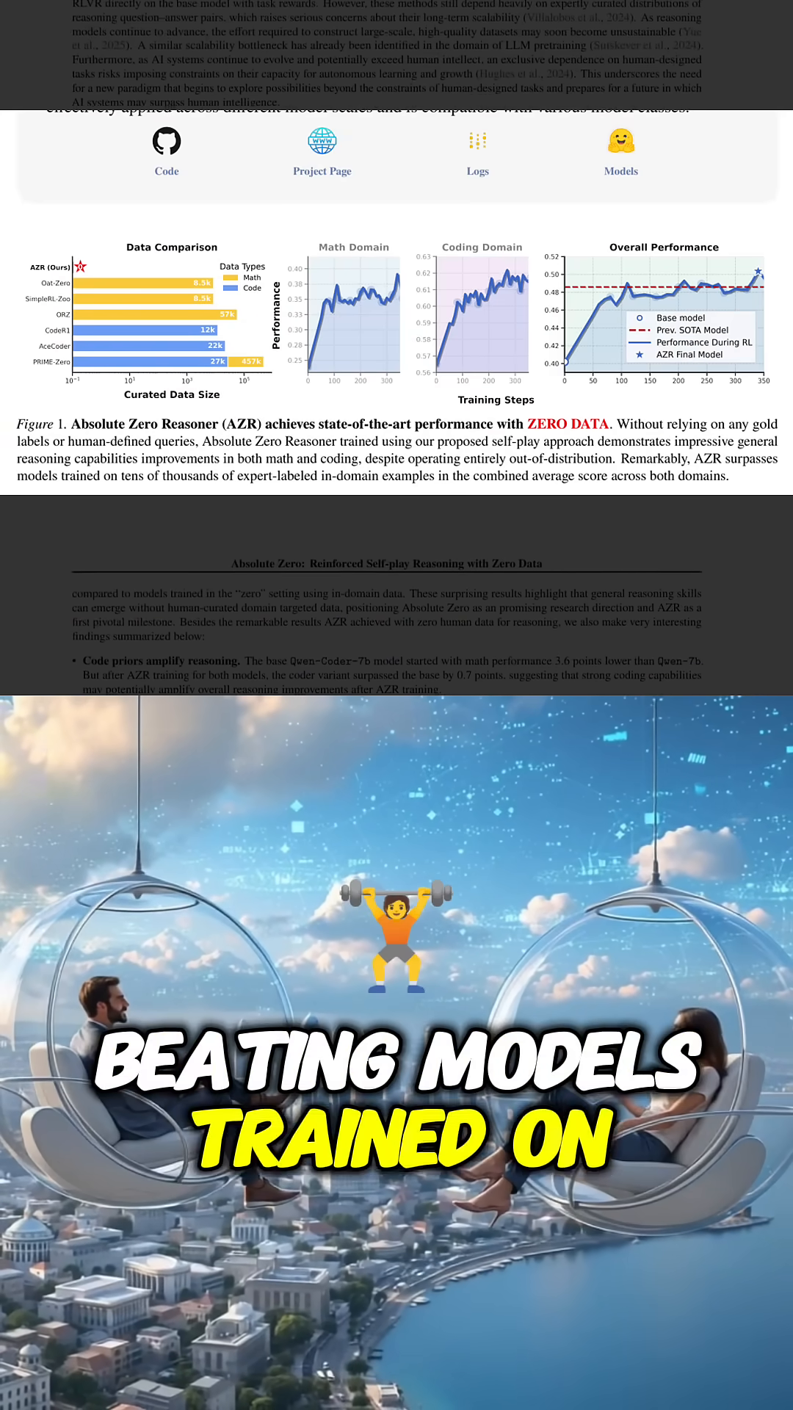
scroll("down", 3)
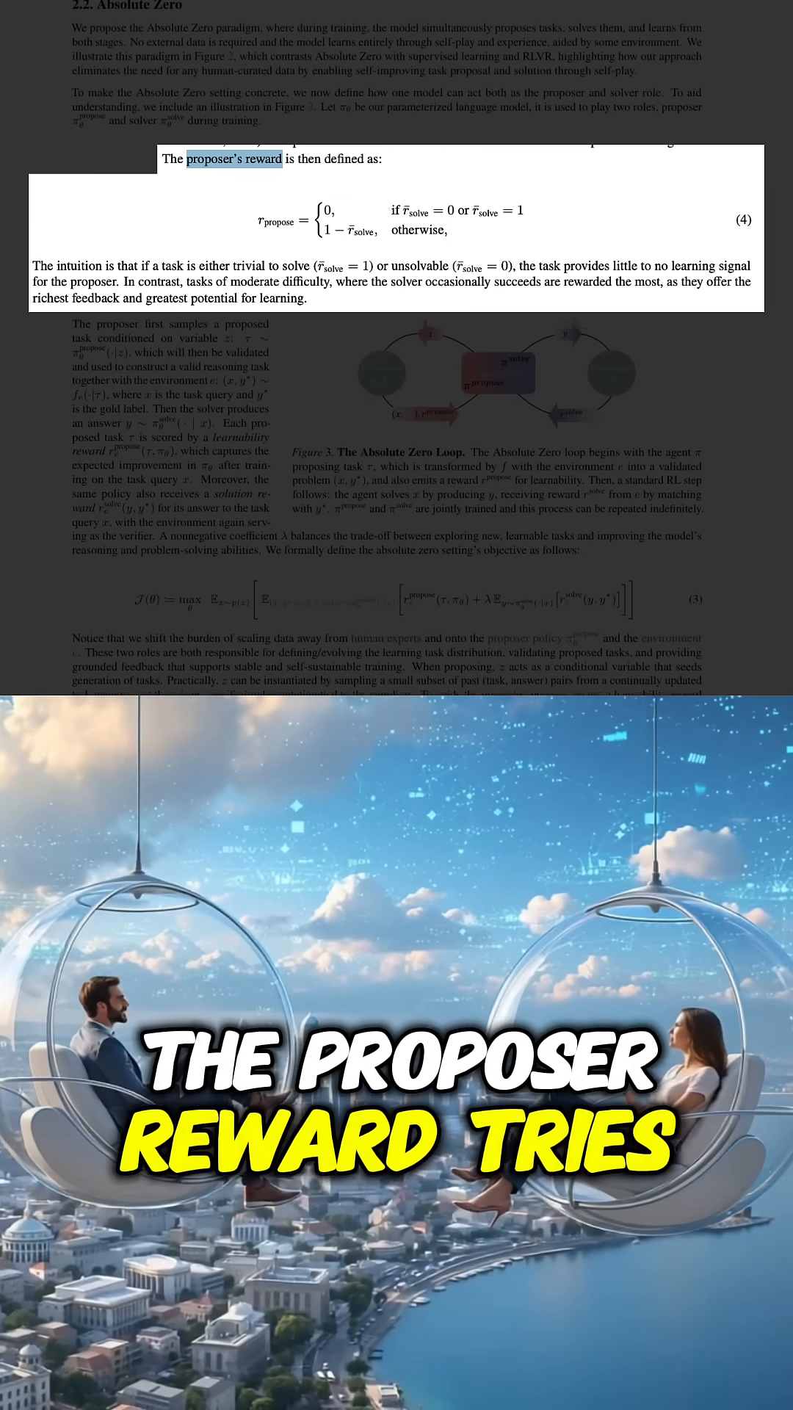
scroll("down", 3)
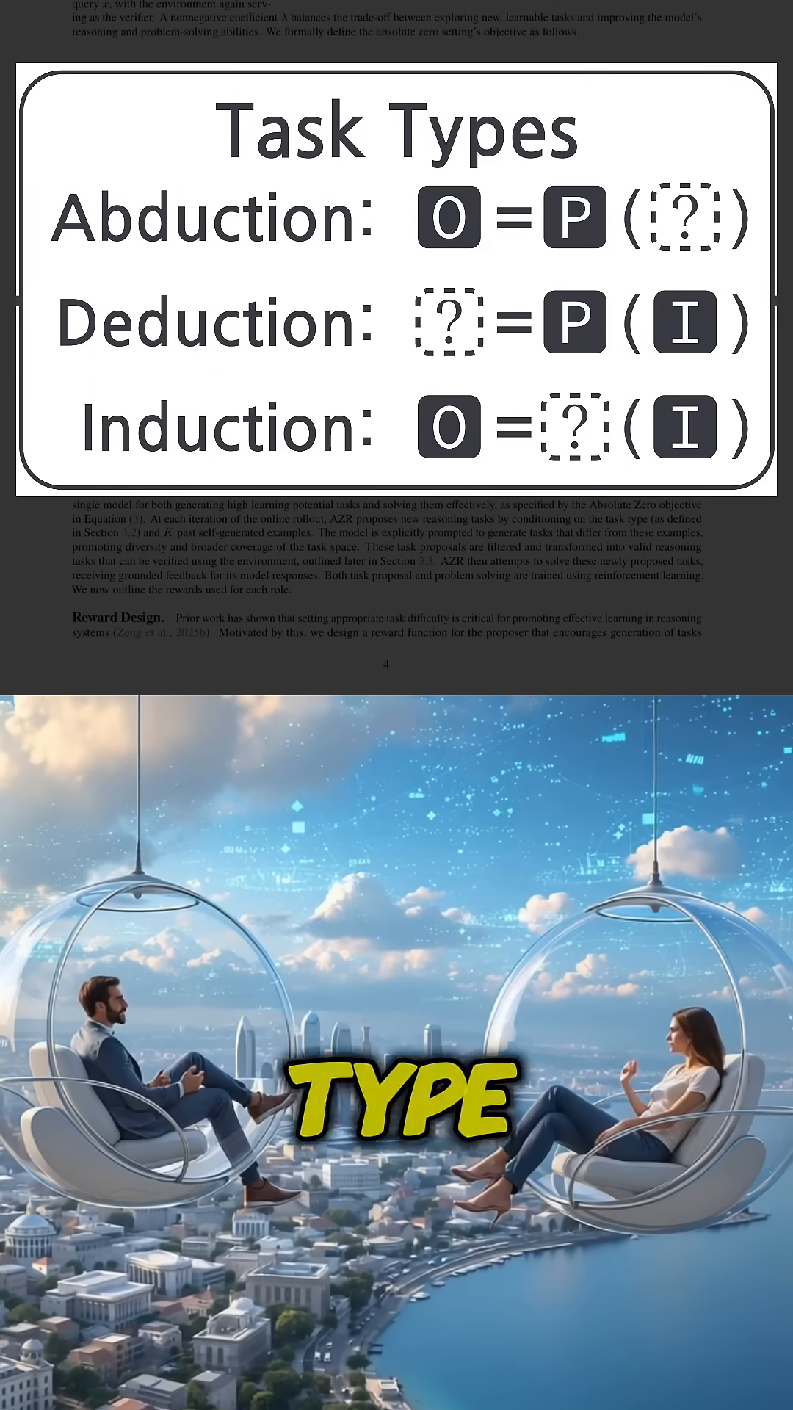